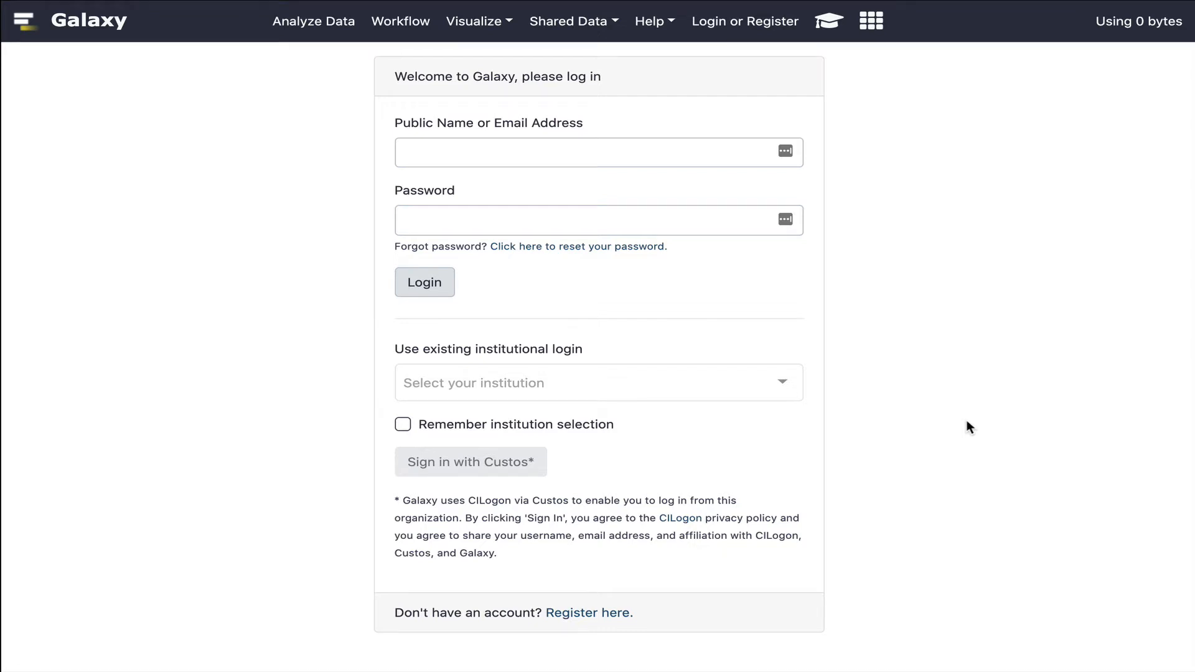
# Choose Google from the institution dropdown and submit the Custos sign-in
pyautogui.scroll(-3)
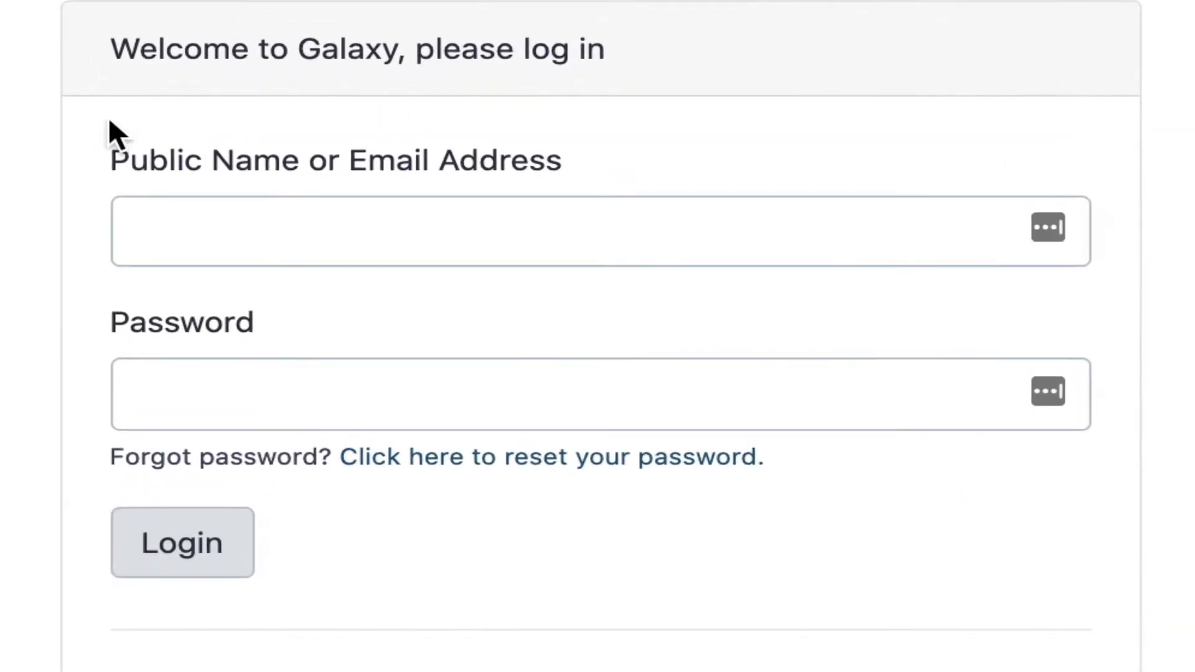
pyautogui.moveTo(695, 575)
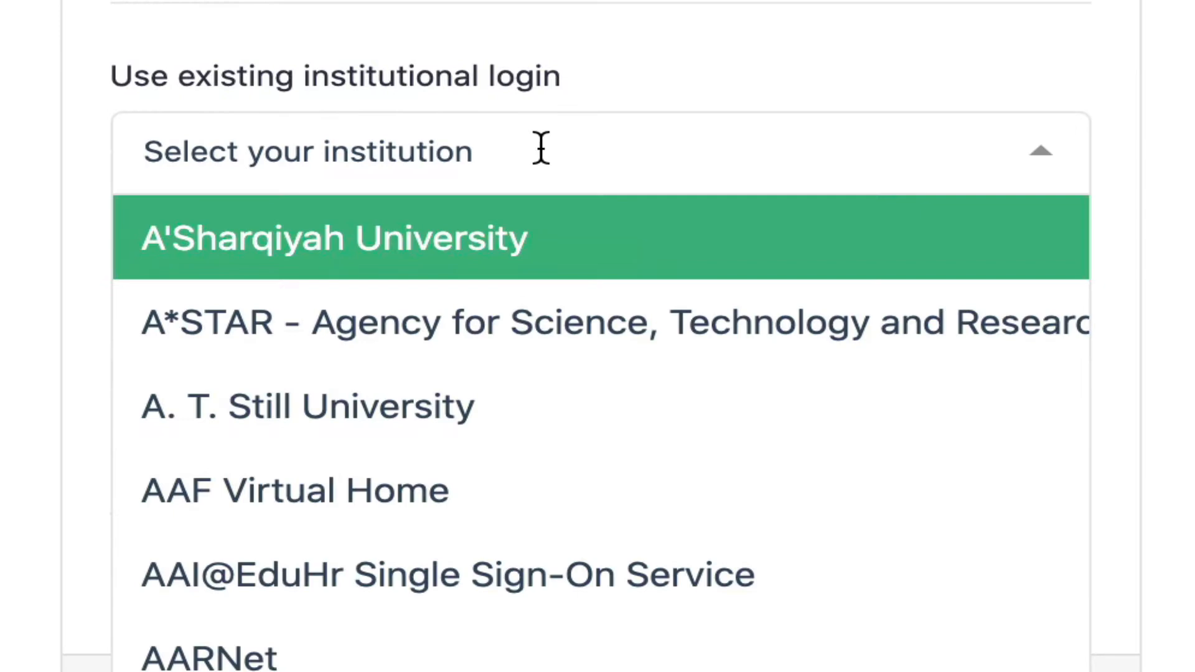
pyautogui.write('goog')
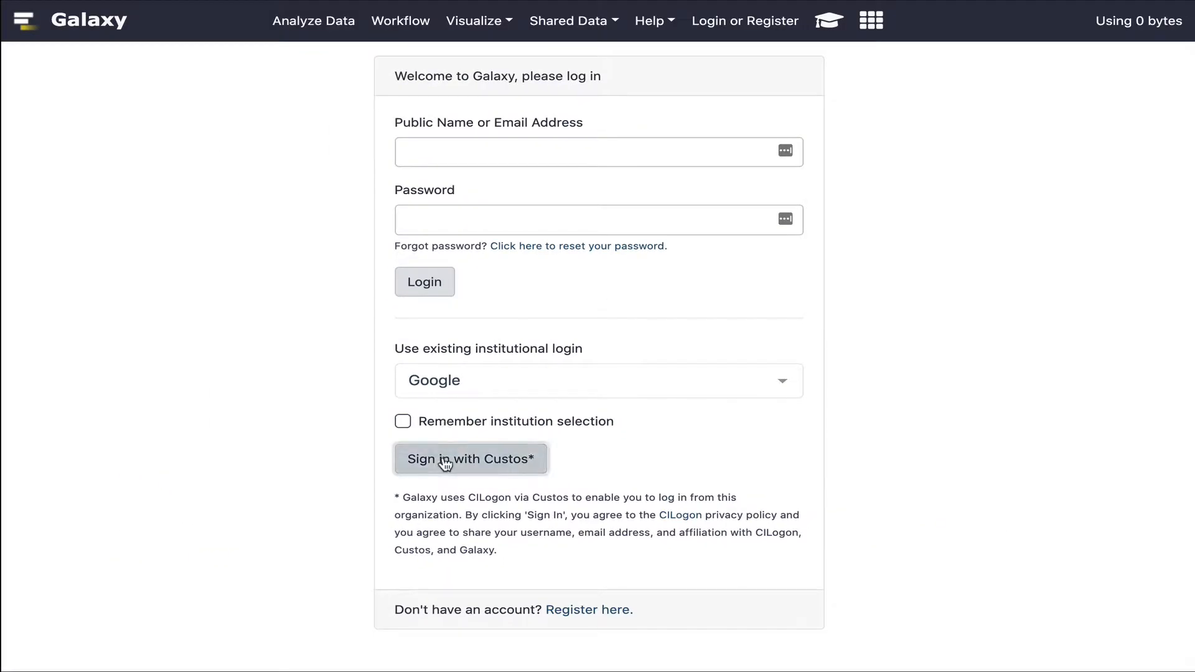
pyautogui.click(470, 459)
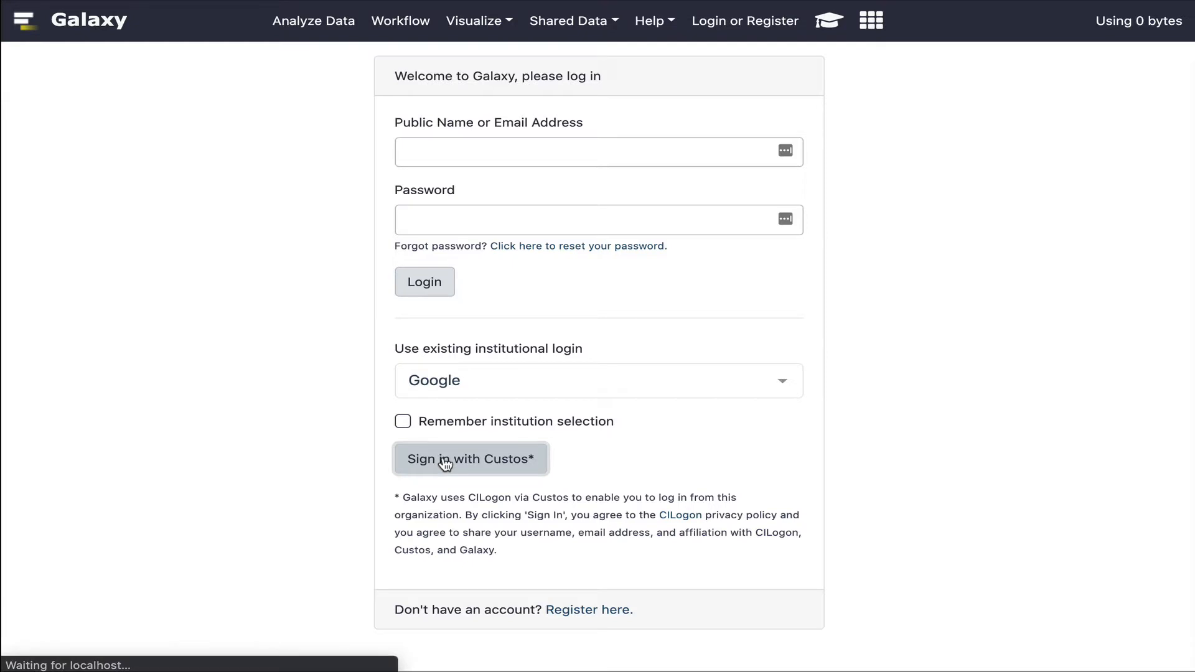
# Finish Google/CILogon authentication, arriving at 'Confirm new account creation'
pyautogui.click(471, 459)
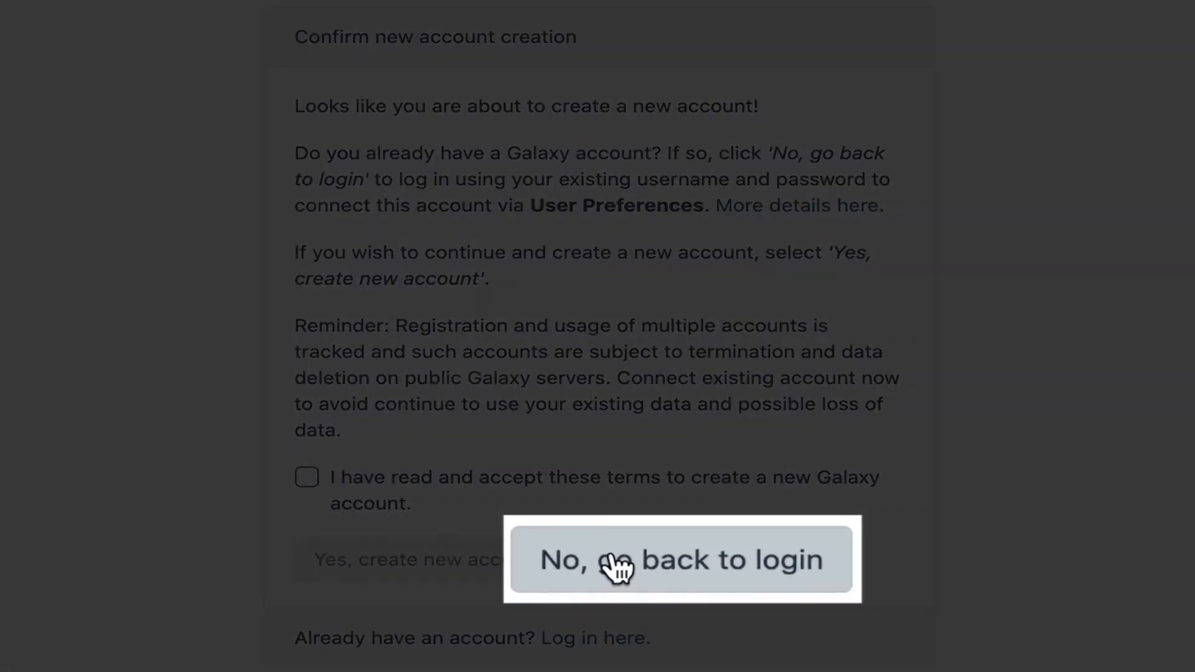
pyautogui.click(680, 559)
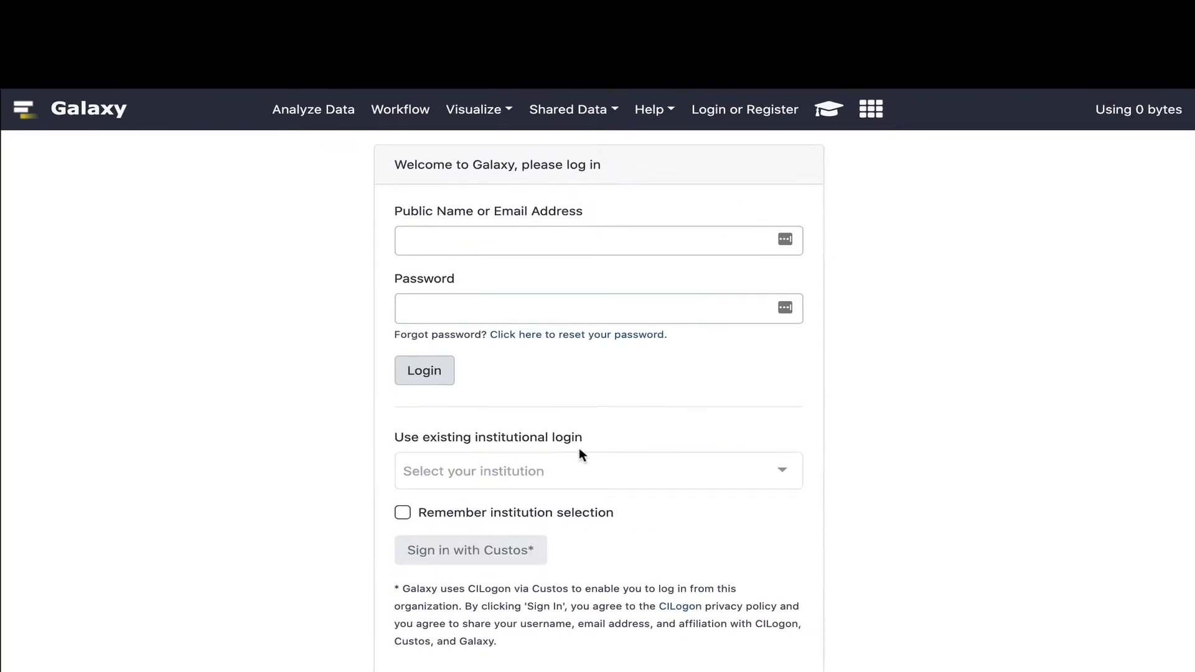
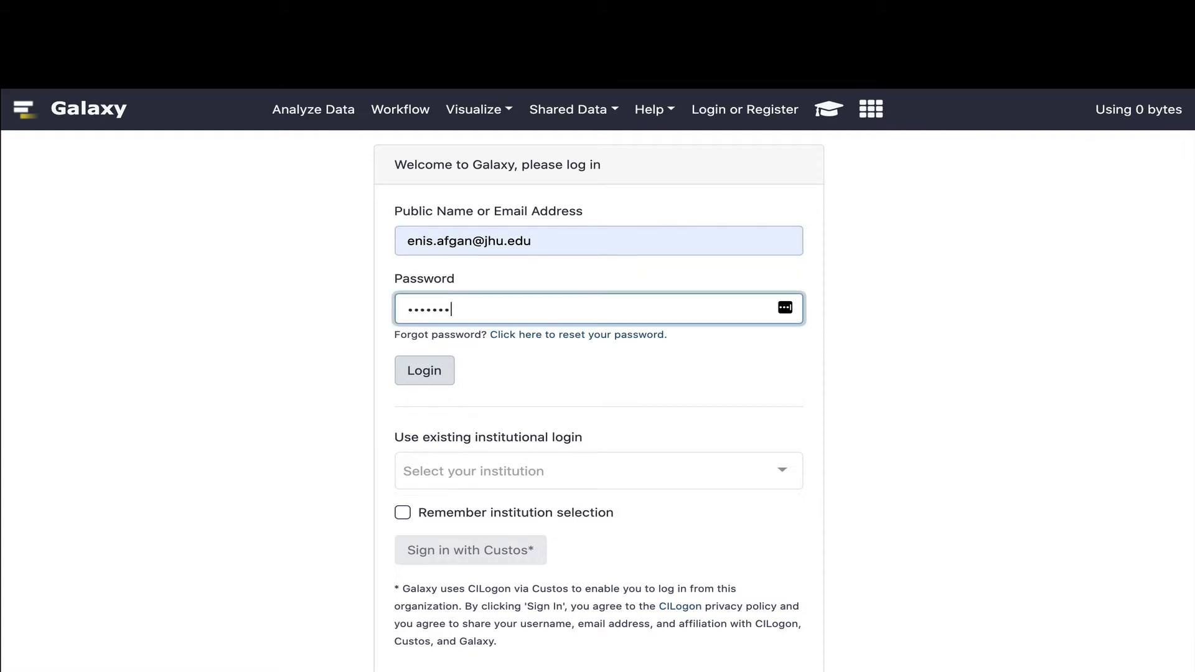
pyautogui.click(424, 370)
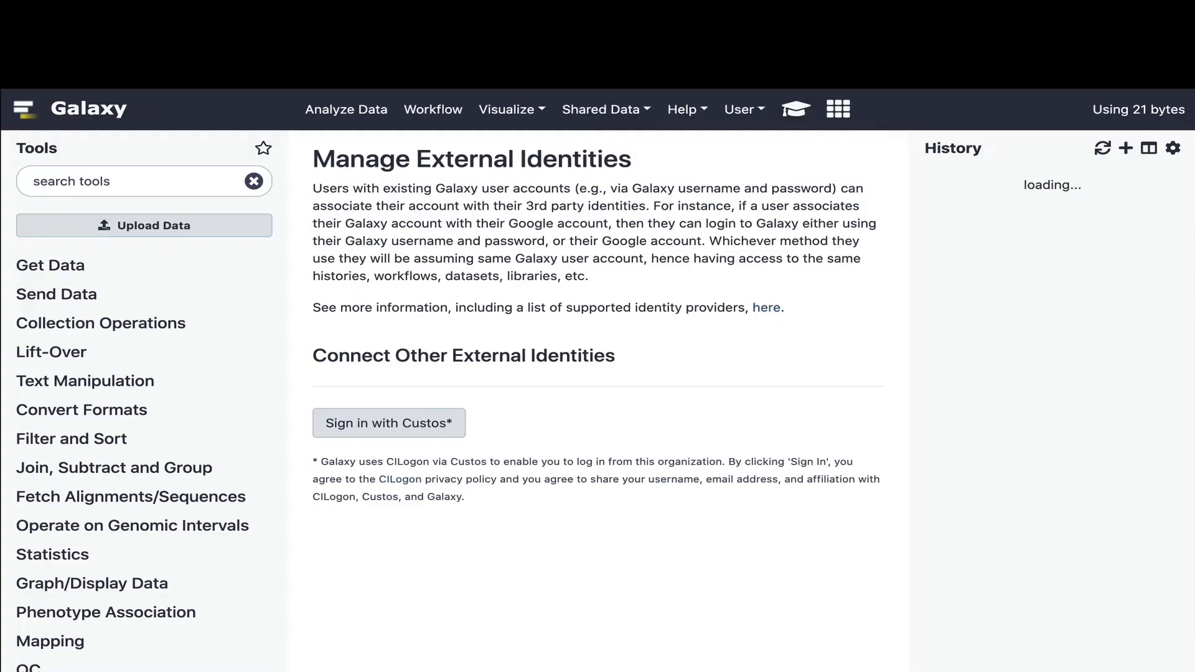
# Under User > Preferences > Manage Third-Party Identities, submit a Google login through Custos
pyautogui.click(739, 109)
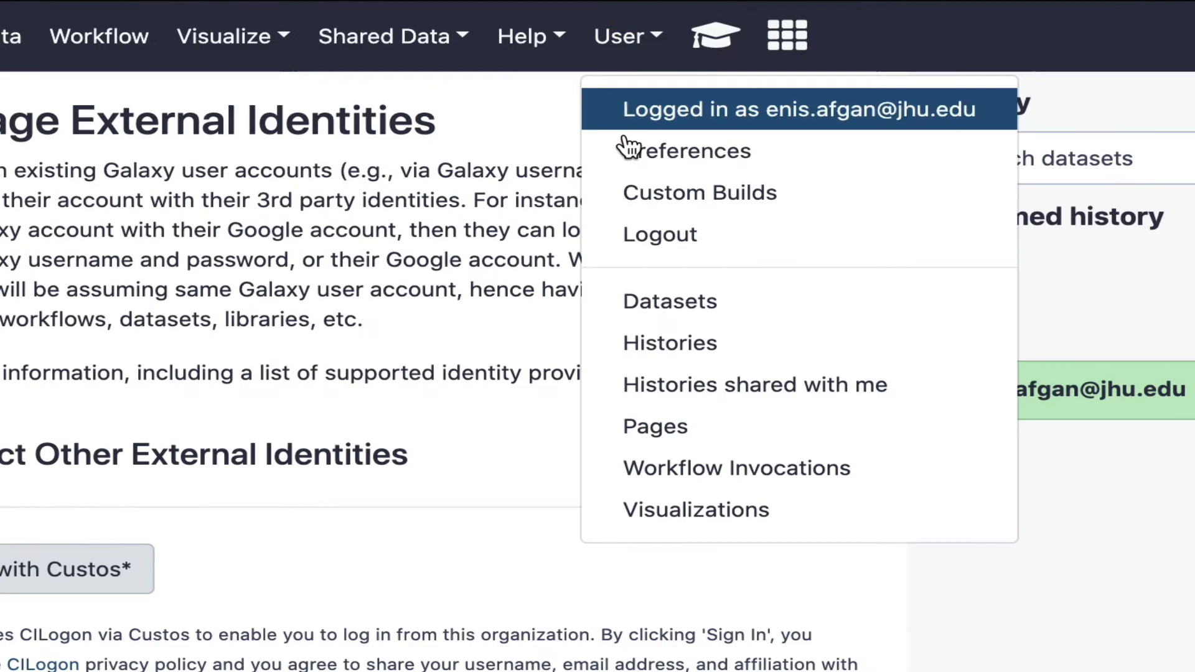
pyautogui.click(694, 150)
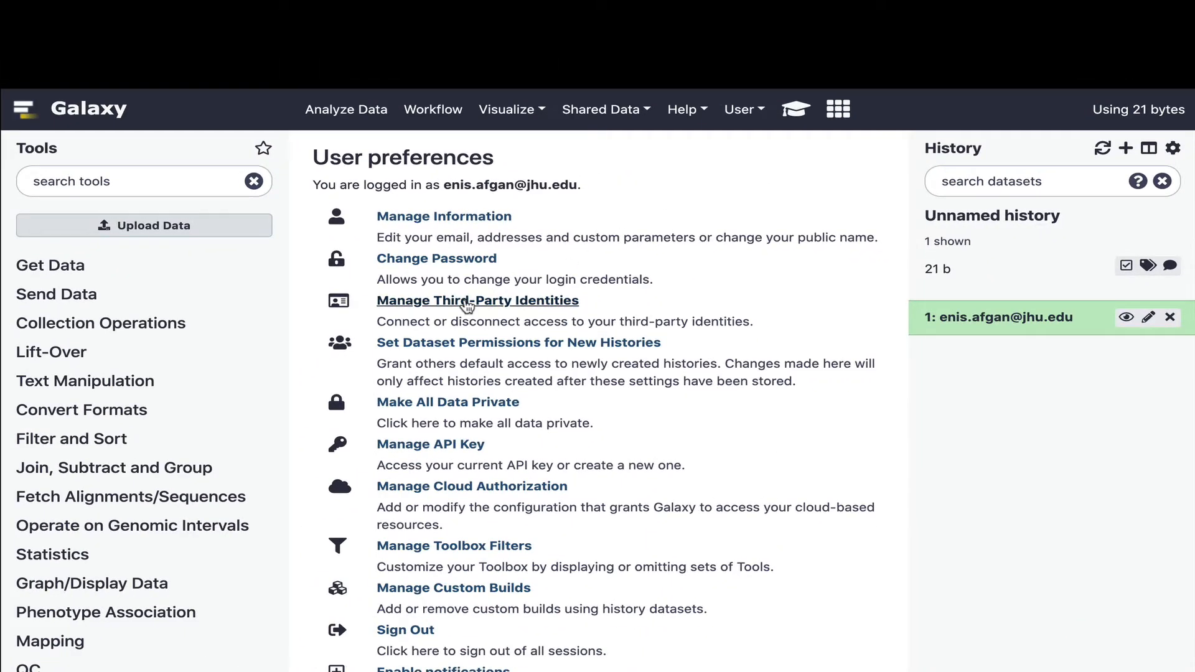
pyautogui.click(478, 300)
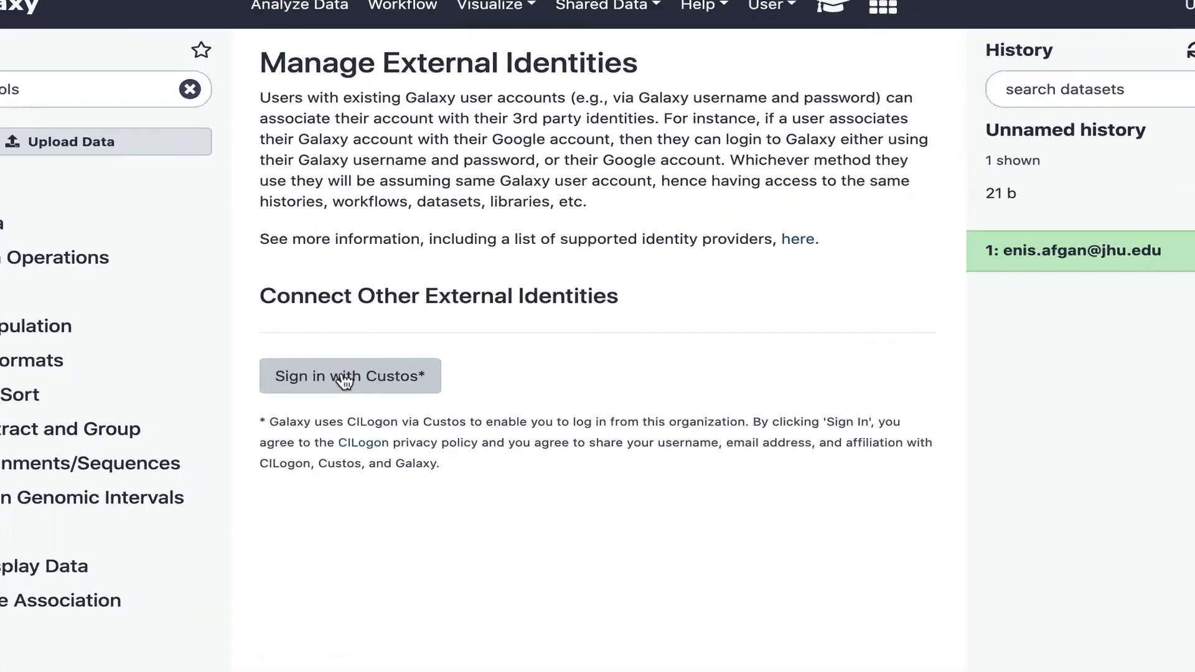
pyautogui.click(349, 376)
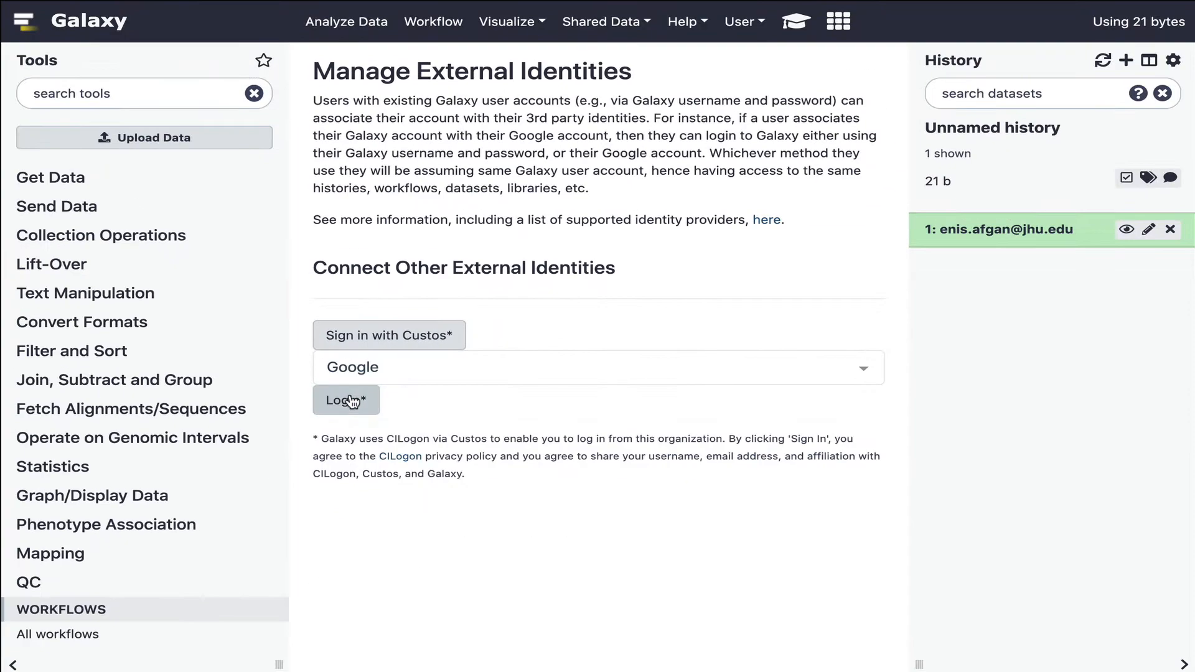
pyautogui.click(346, 400)
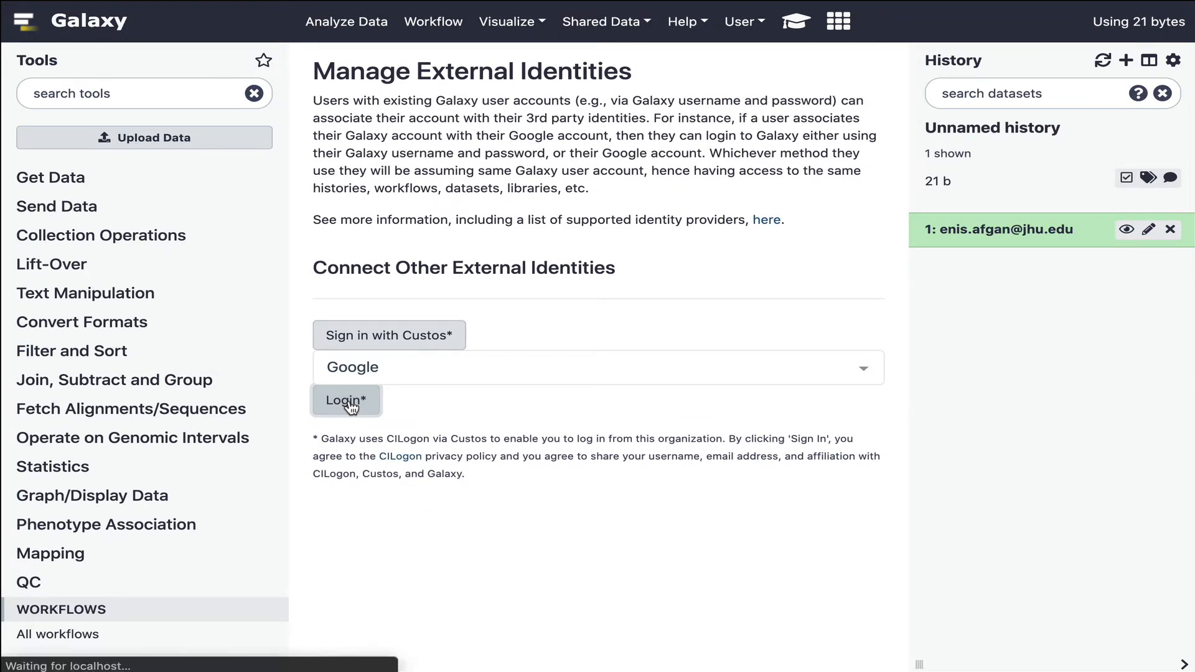
# Revisit Manage Third-Party Identities and confirm the Custos Google identity is listed
pyautogui.click(346, 400)
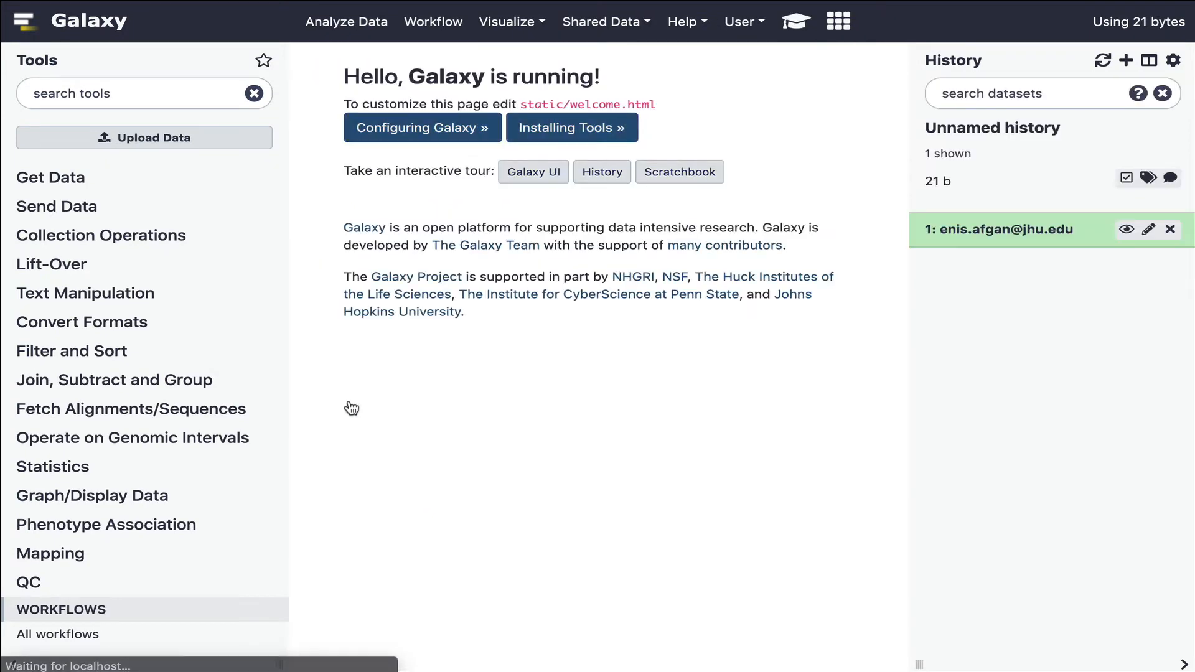
pyautogui.click(739, 21)
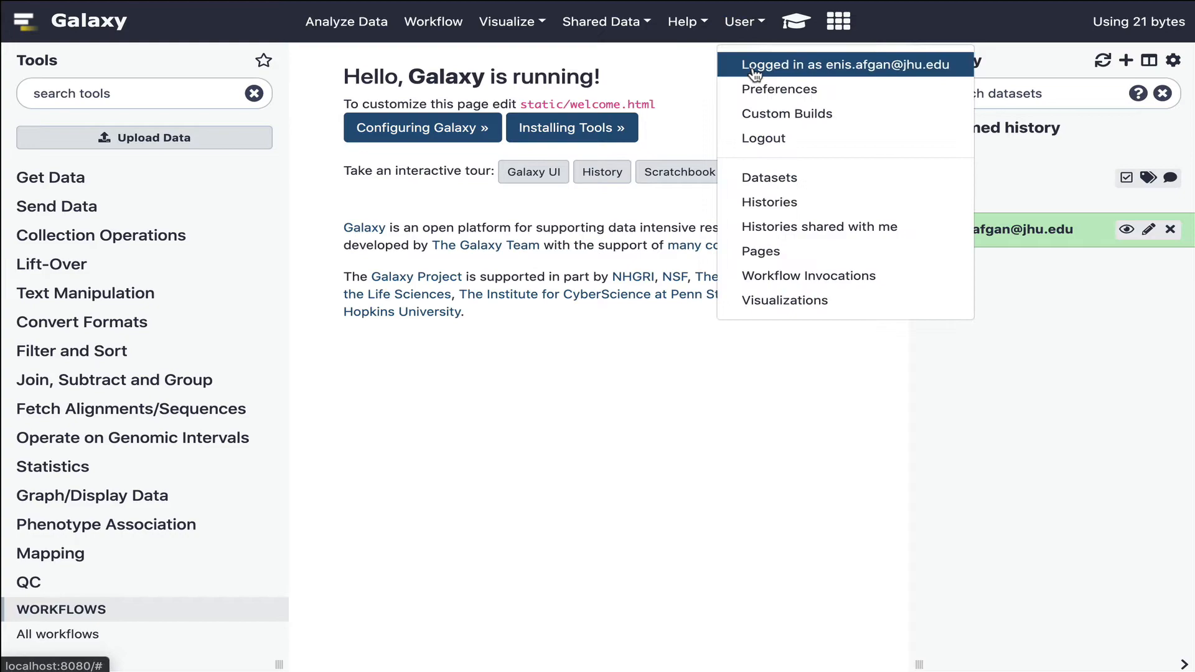
pyautogui.click(778, 89)
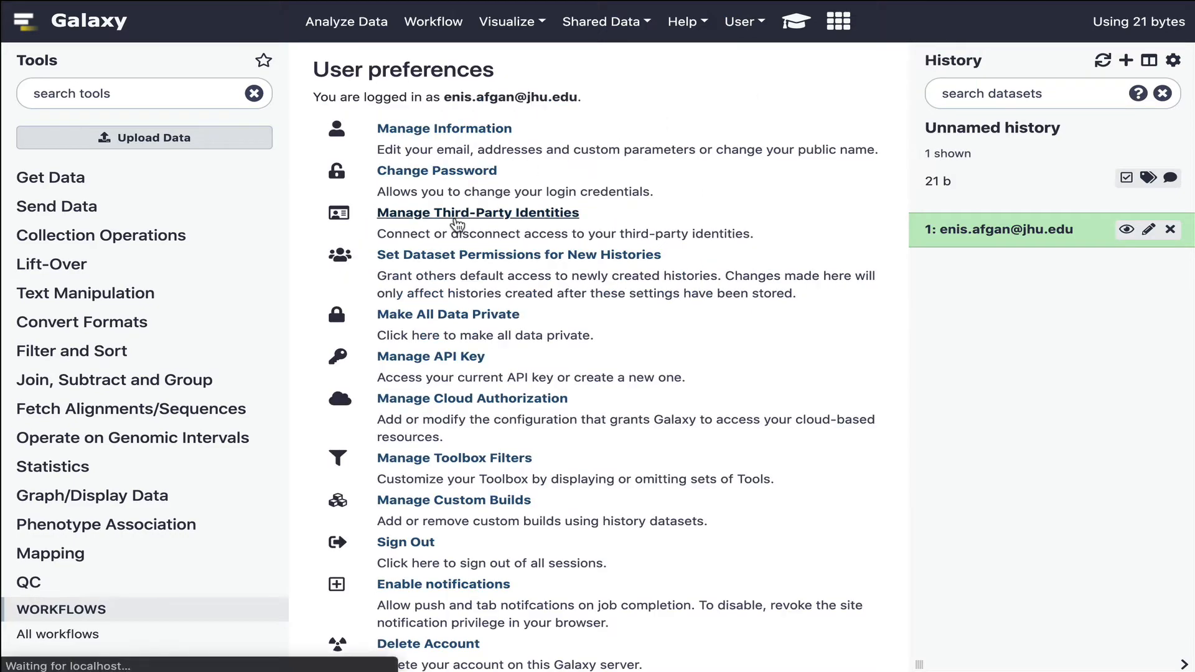
pyautogui.click(478, 212)
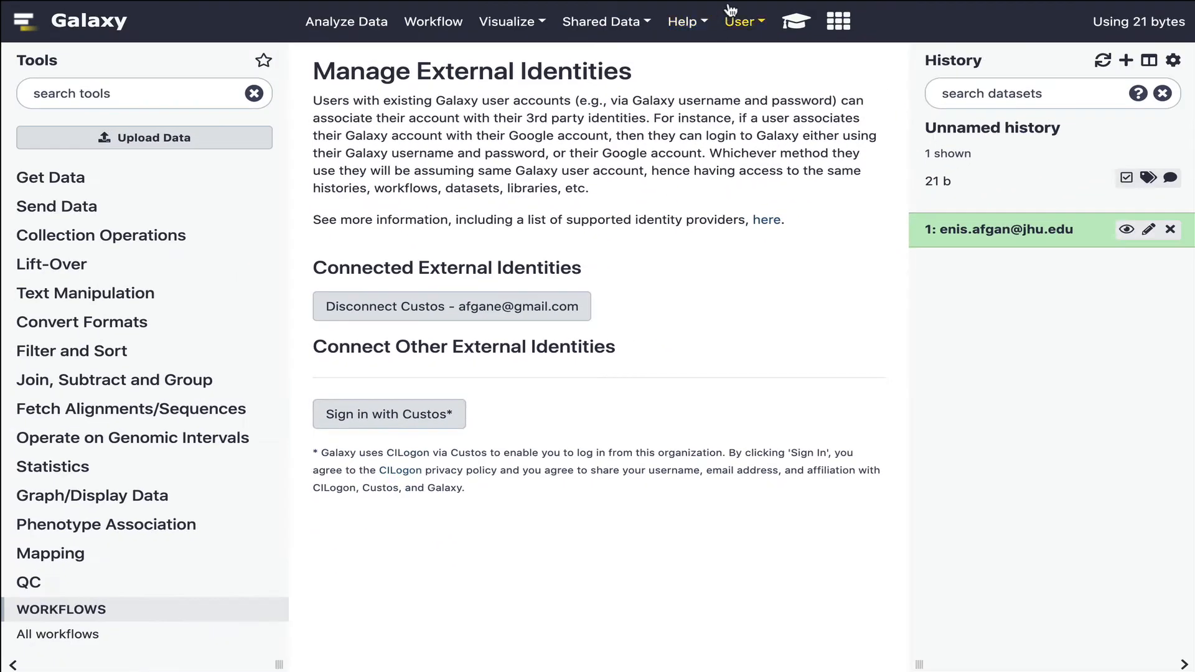
pyautogui.click(740, 21)
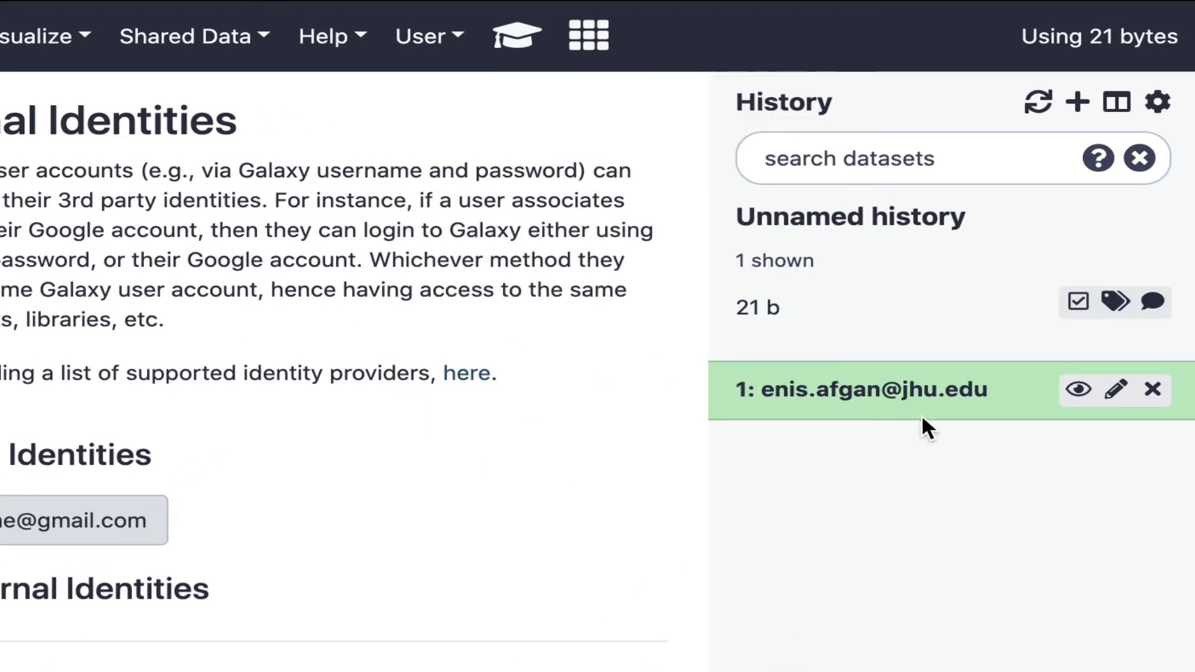
pyautogui.moveTo(794, 517)
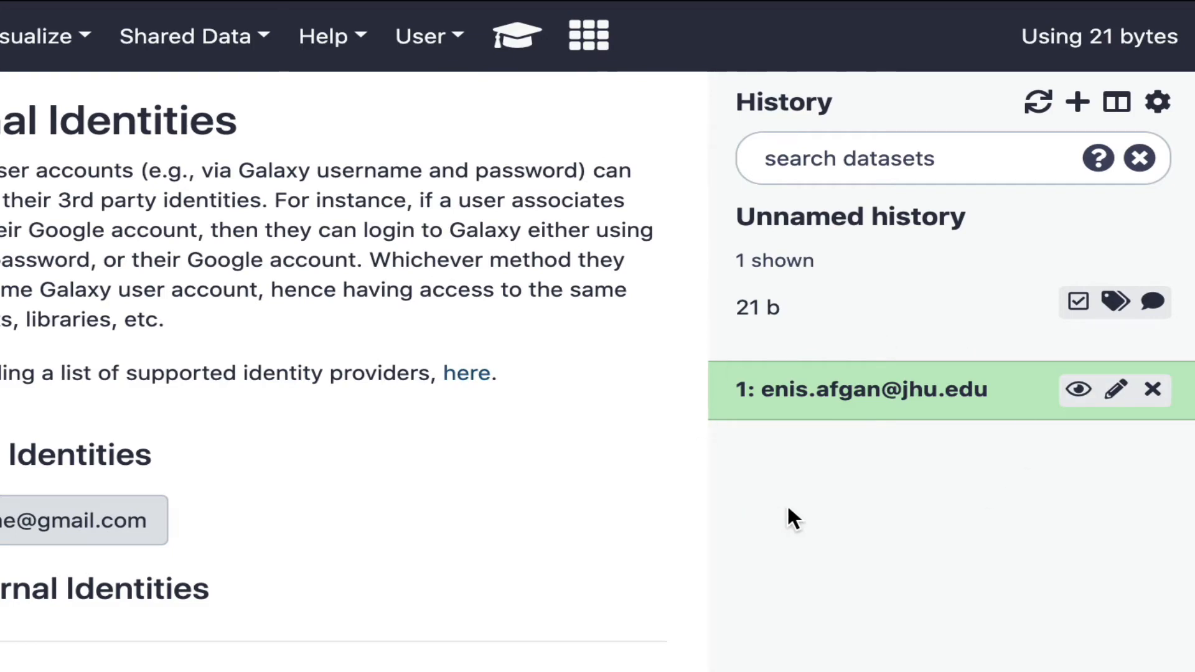
pyautogui.moveTo(420, 36)
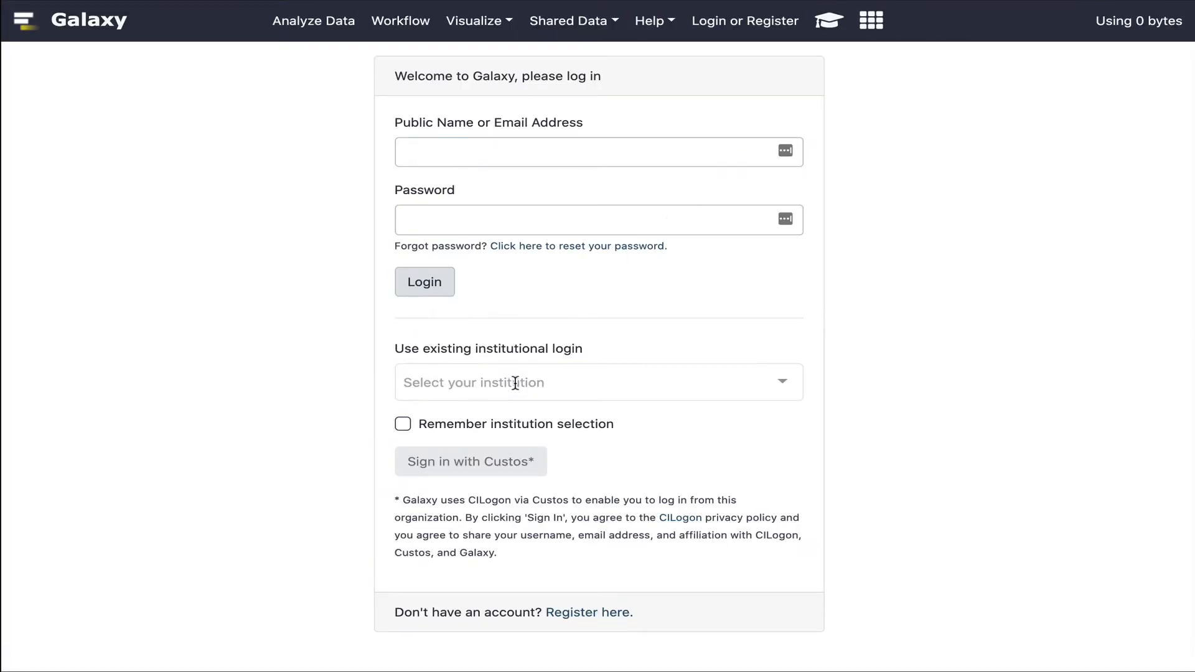
# Sign in with Google via Custos and check the User menu shows the same account
pyautogui.write('go')
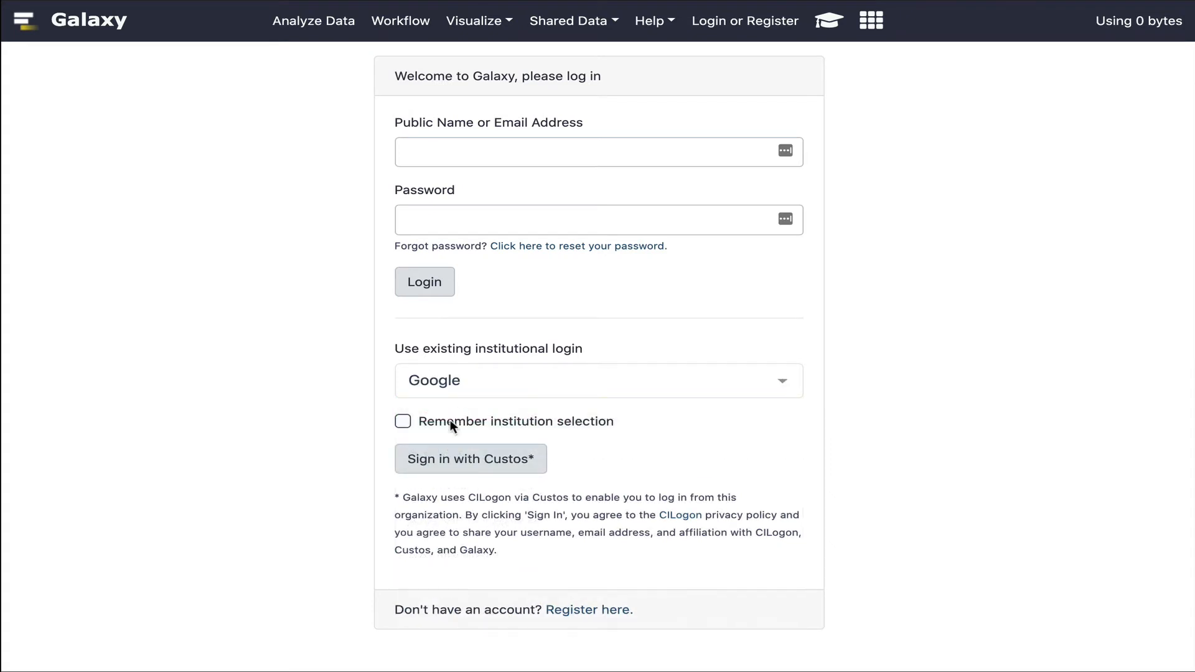
pyautogui.click(471, 459)
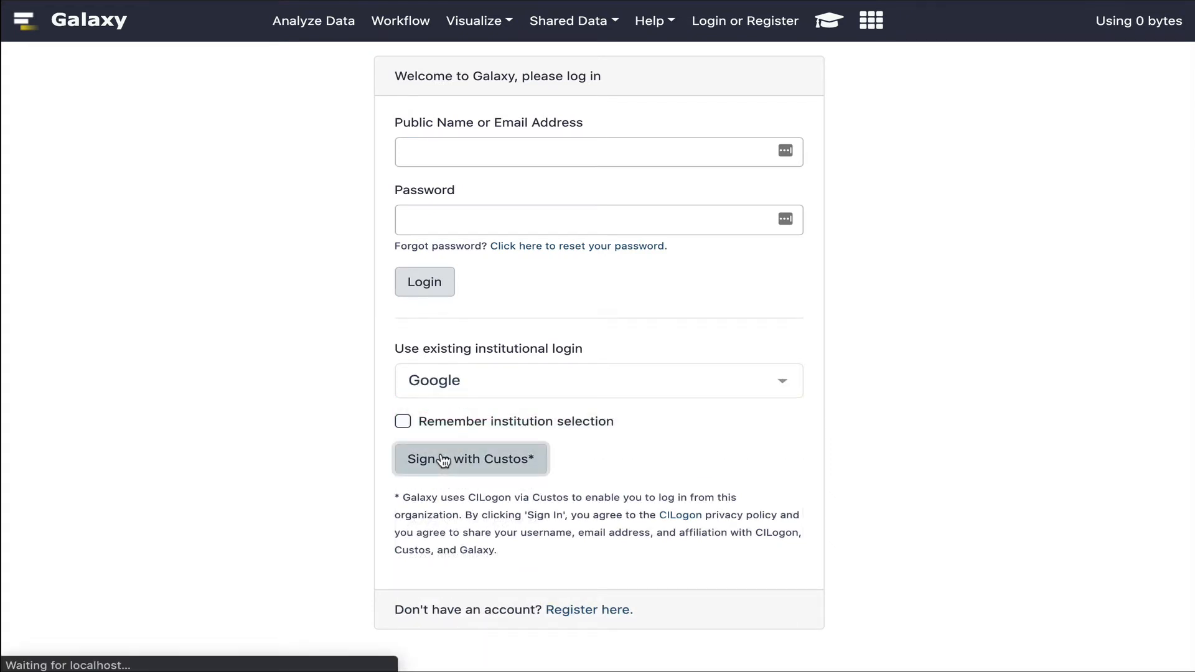
pyautogui.click(471, 458)
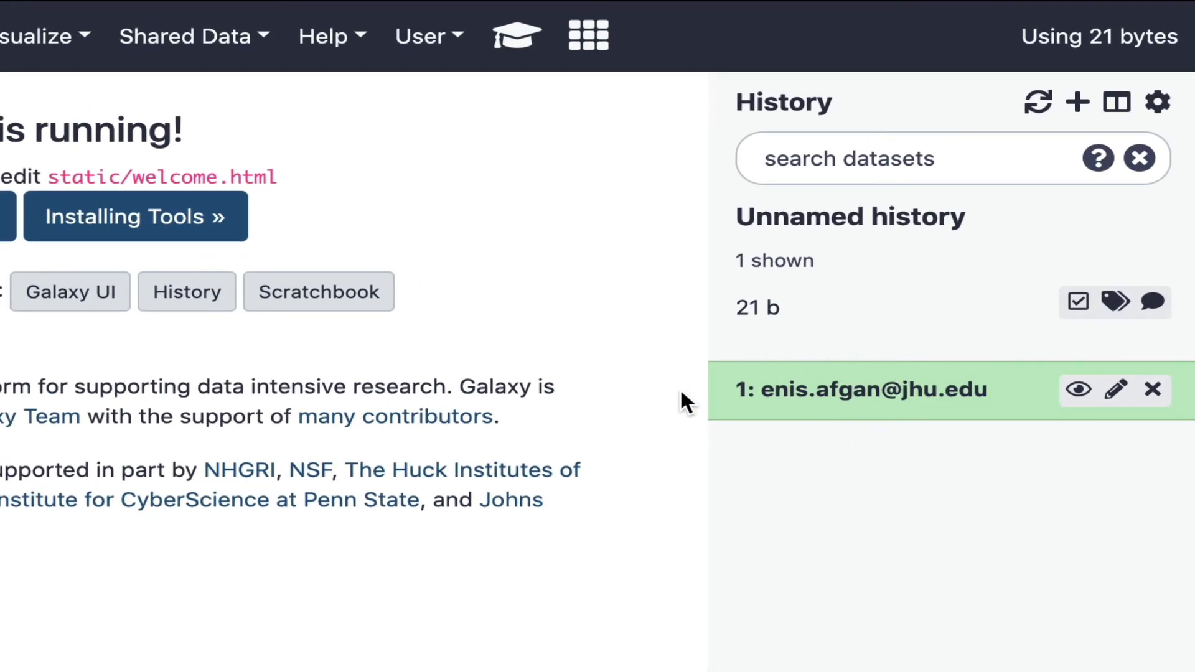
pyautogui.click(423, 36)
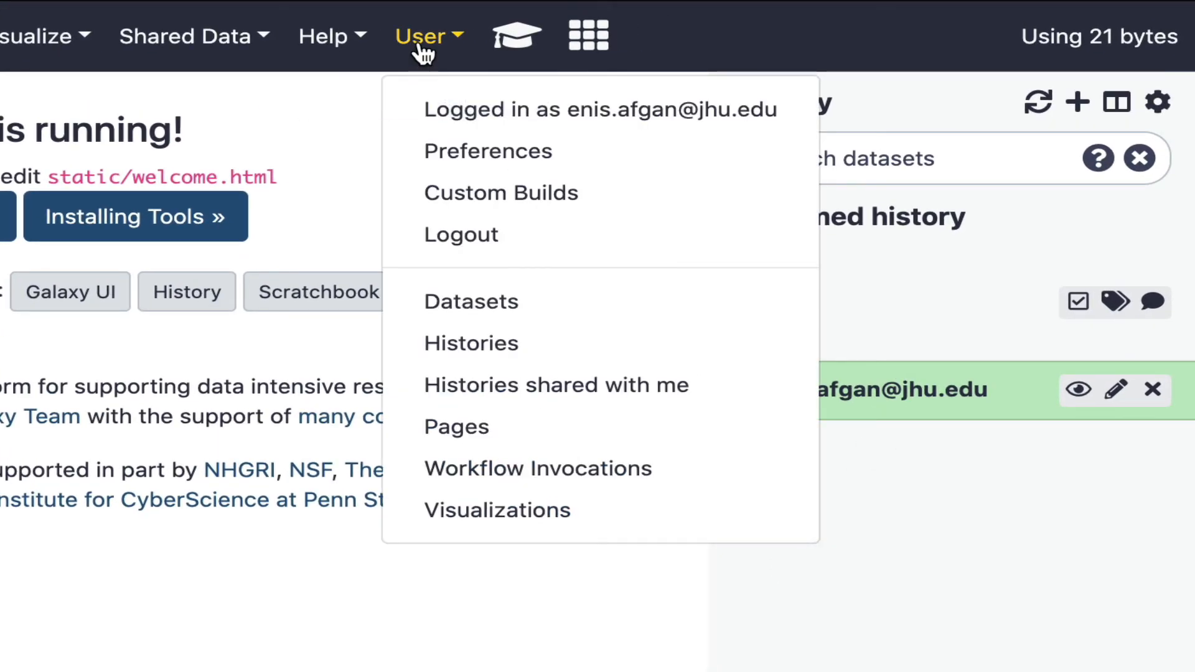